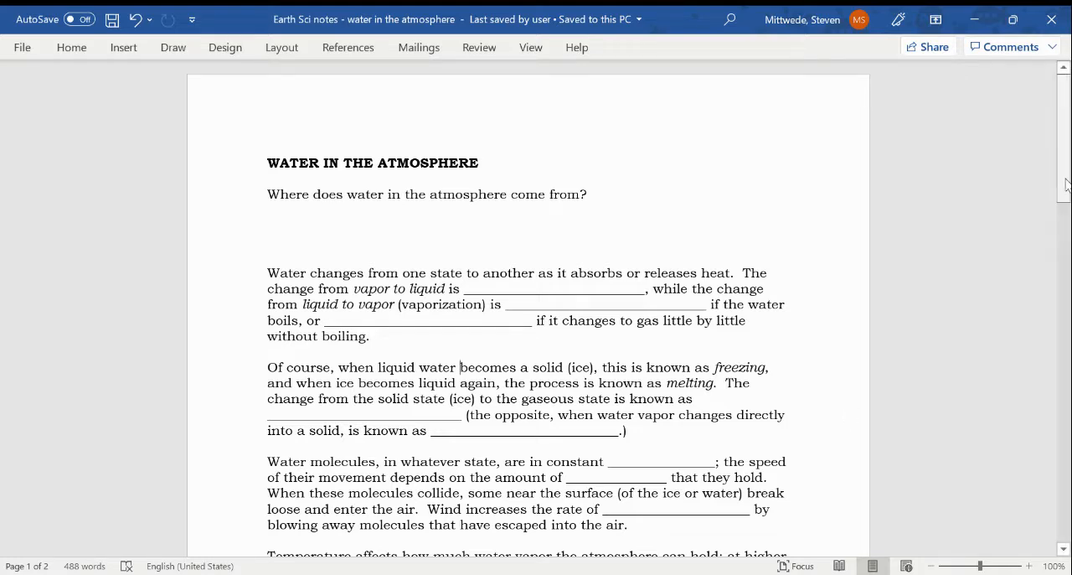
scroll("down", 3)
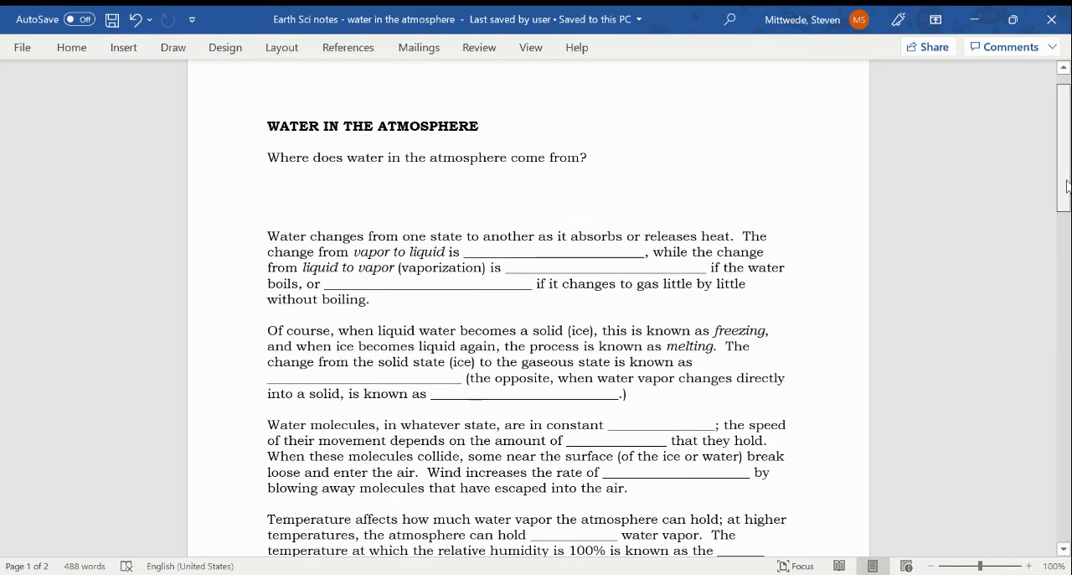
scroll("down", 3)
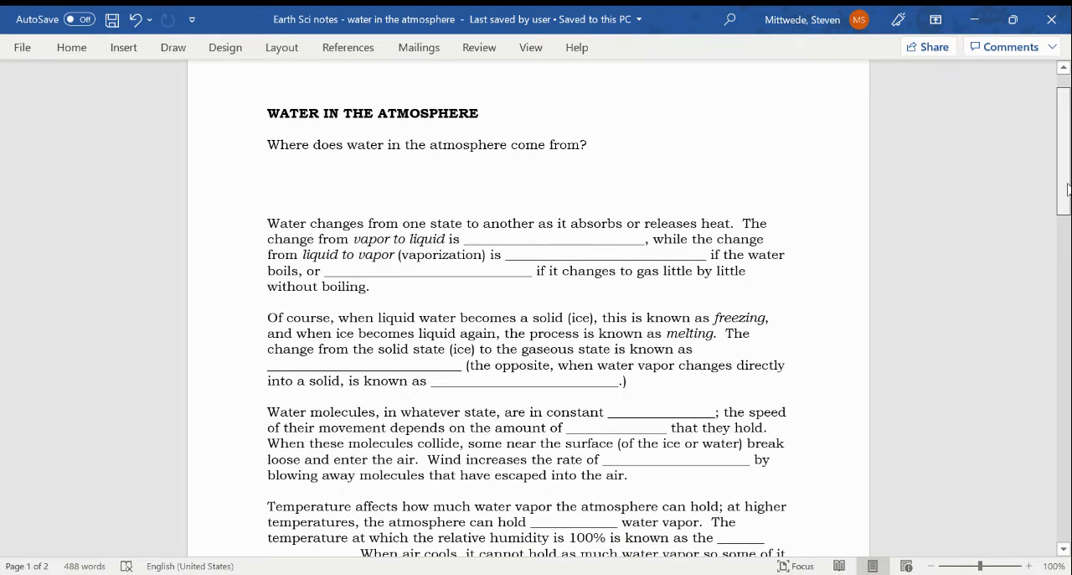
scroll("down", 3)
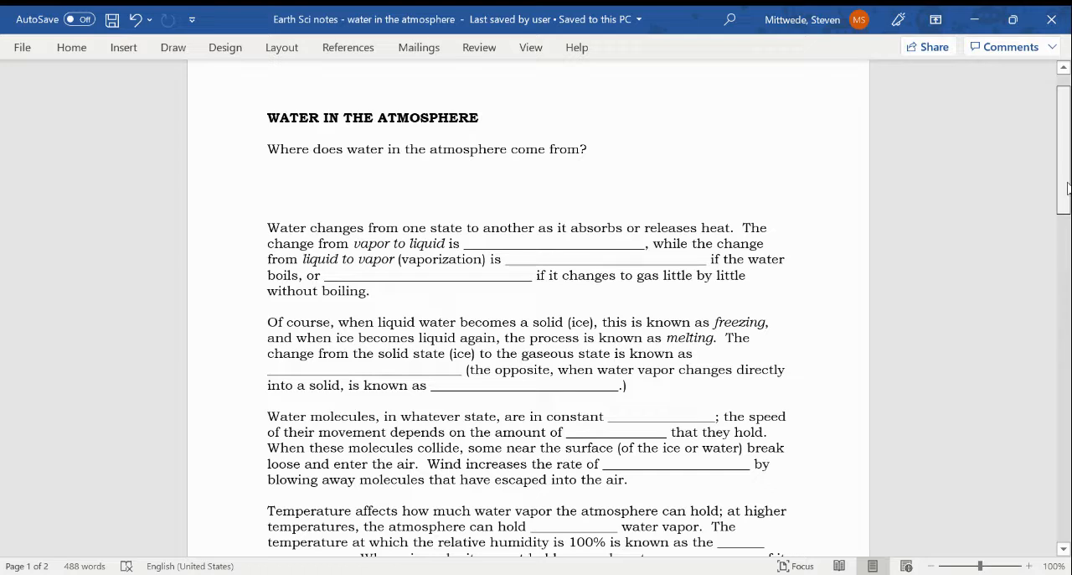
scroll("down", 3)
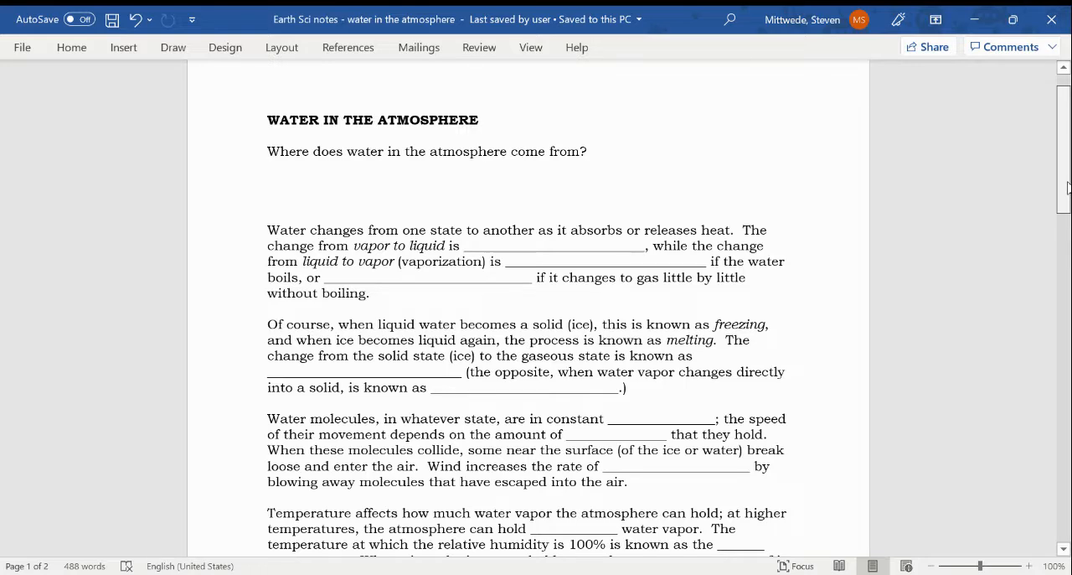
scroll("down", 3)
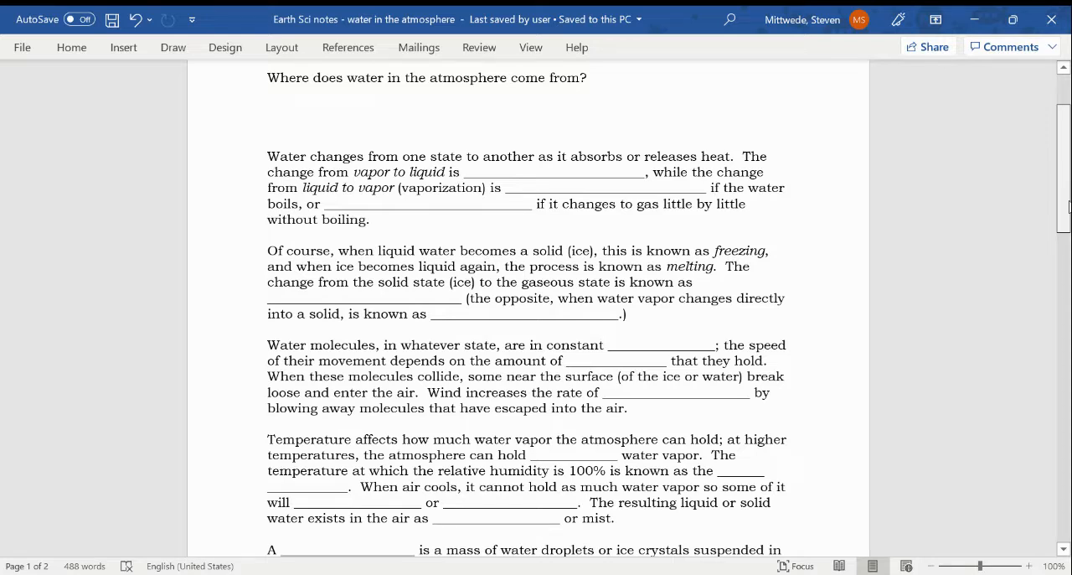
scroll("down", 3)
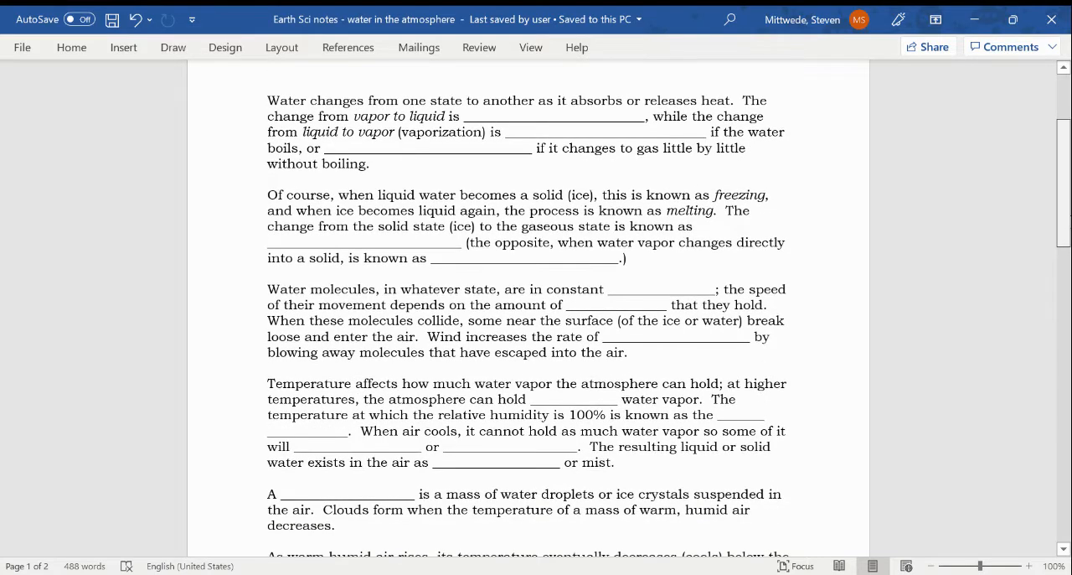
scroll("down", 3)
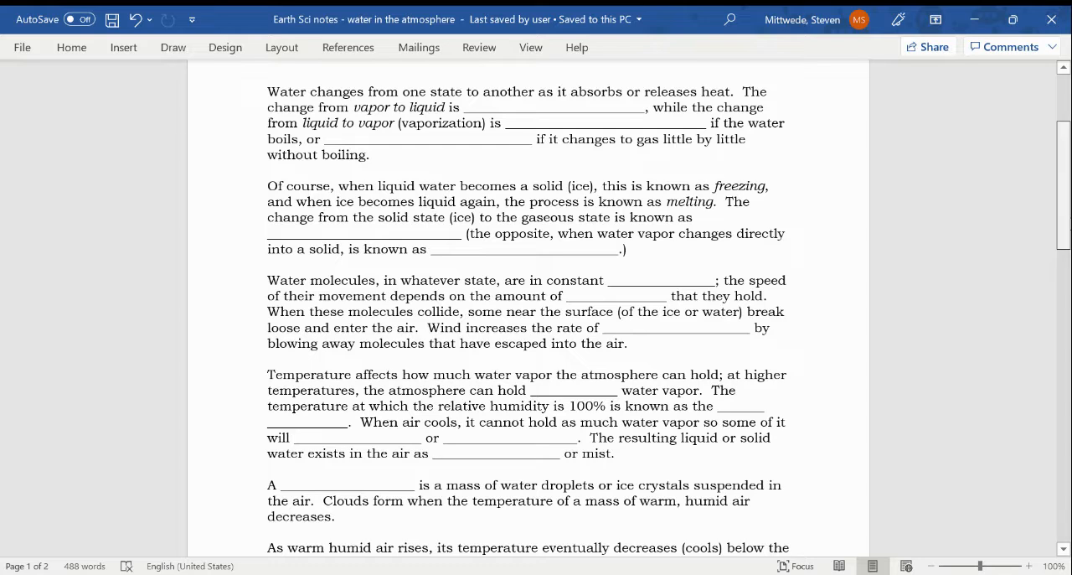
scroll("down", 3)
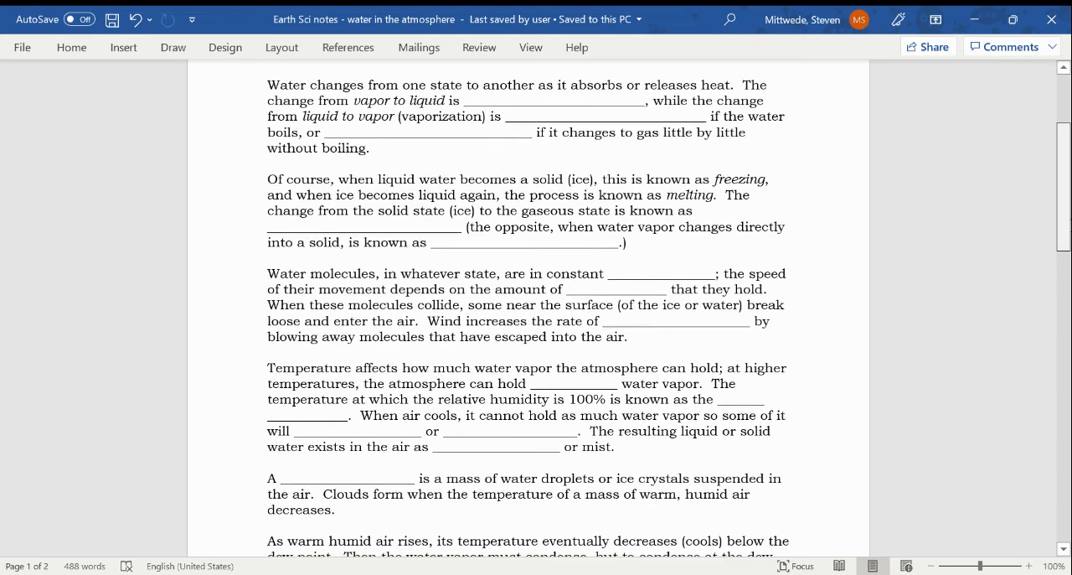
scroll("down", 3)
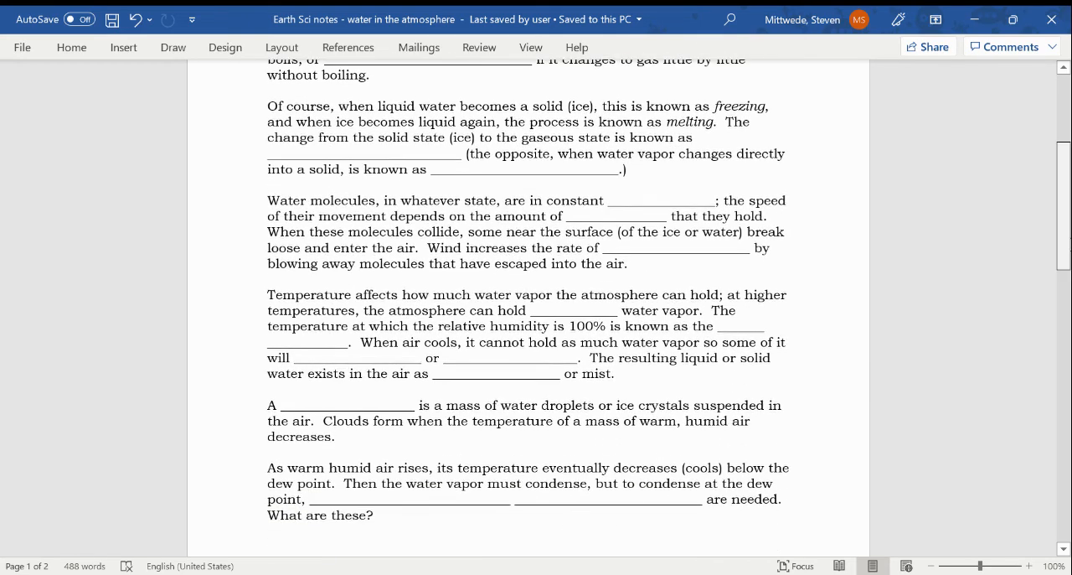
scroll("down", 3)
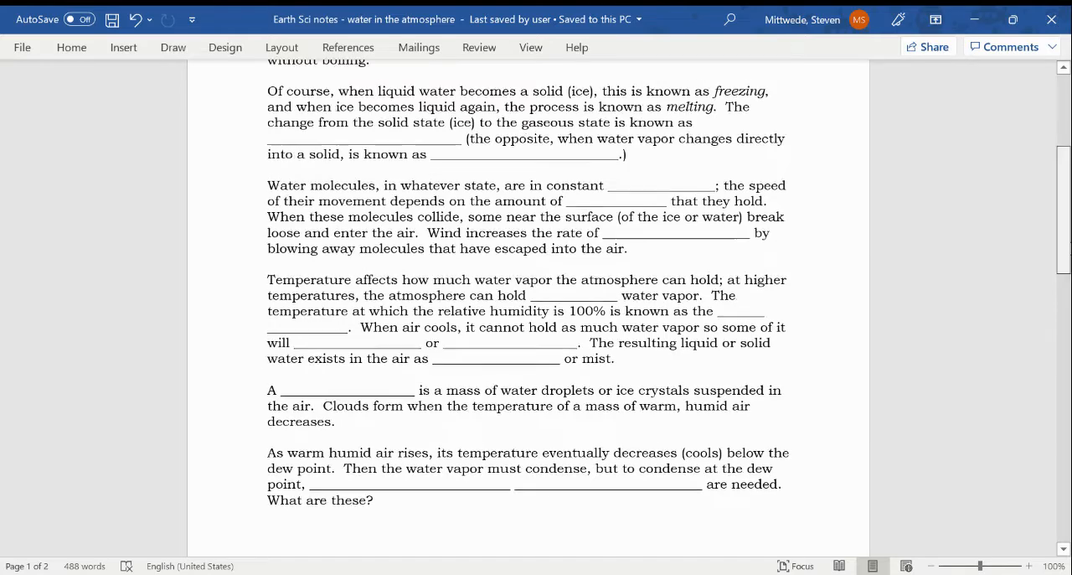
scroll("down", 3)
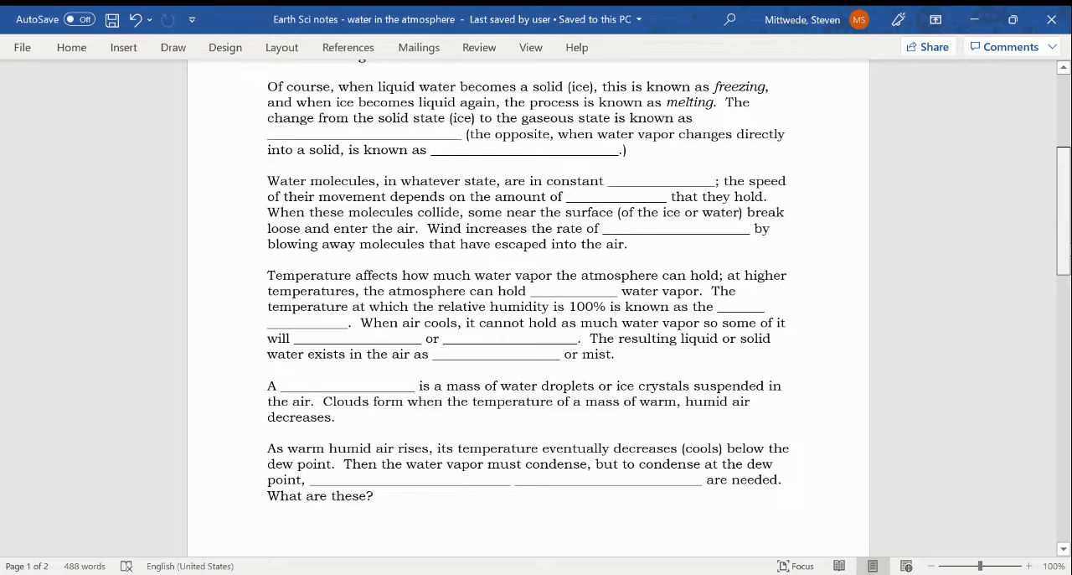
scroll("up", 3)
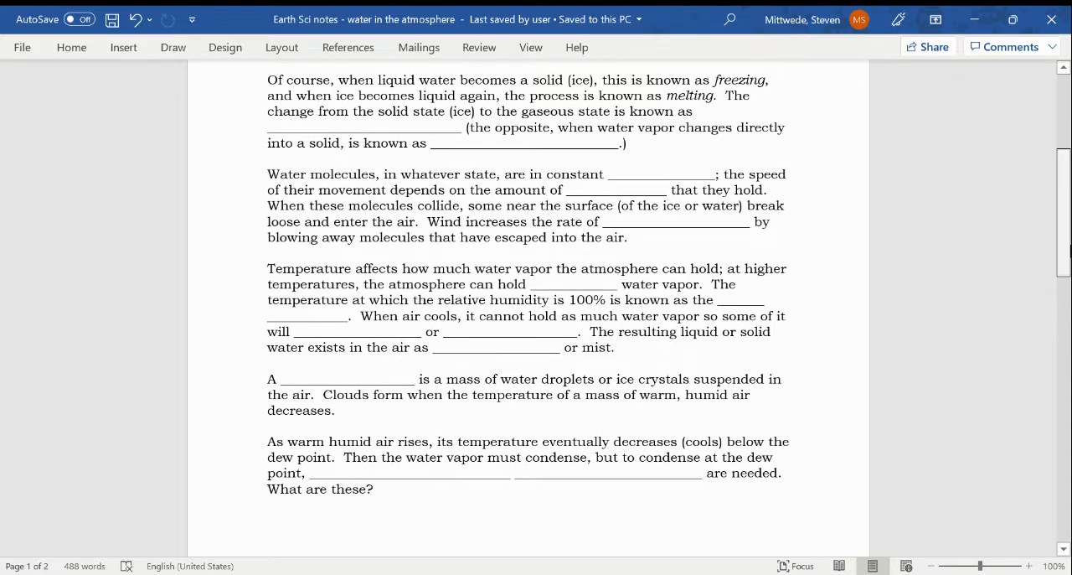
scroll("down", 3)
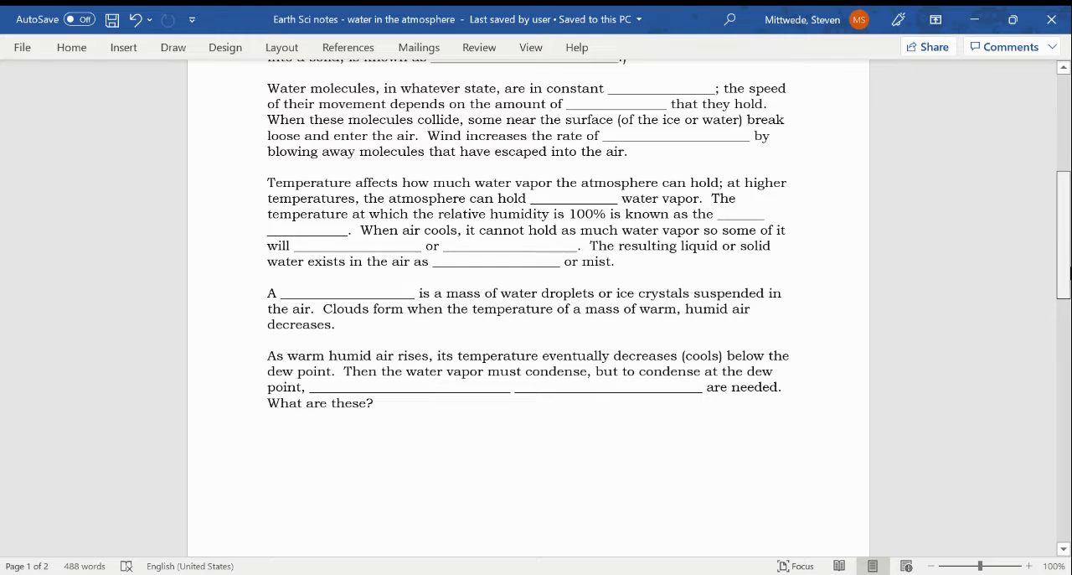
scroll("down", 3)
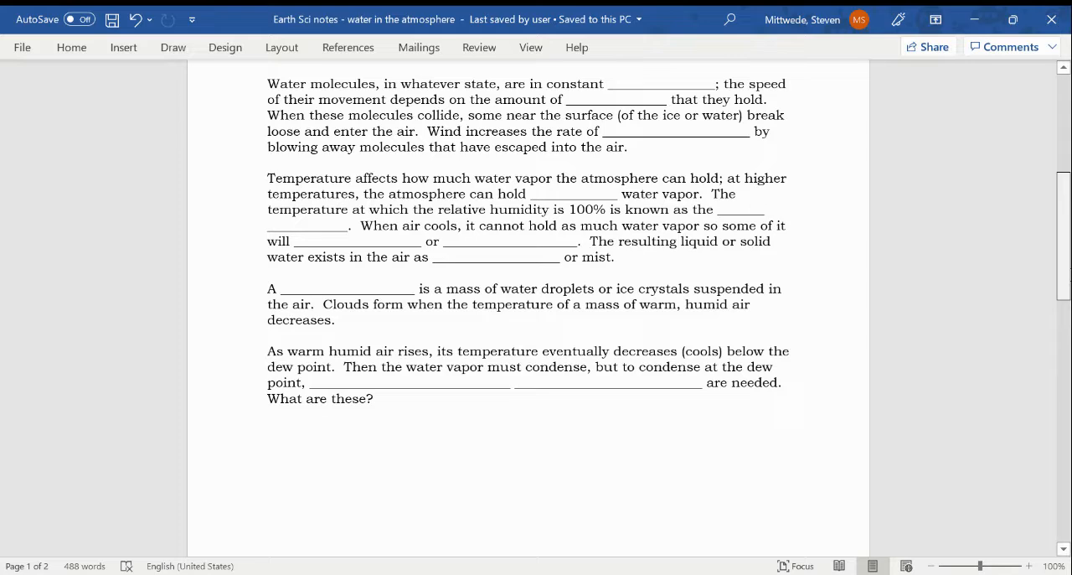
scroll("down", 3)
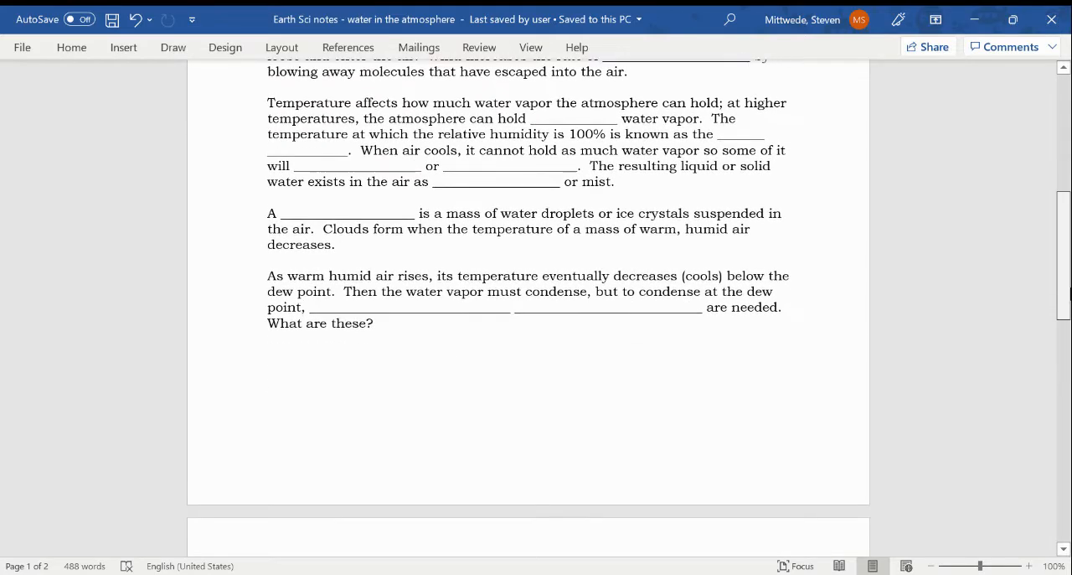
scroll("down", 3)
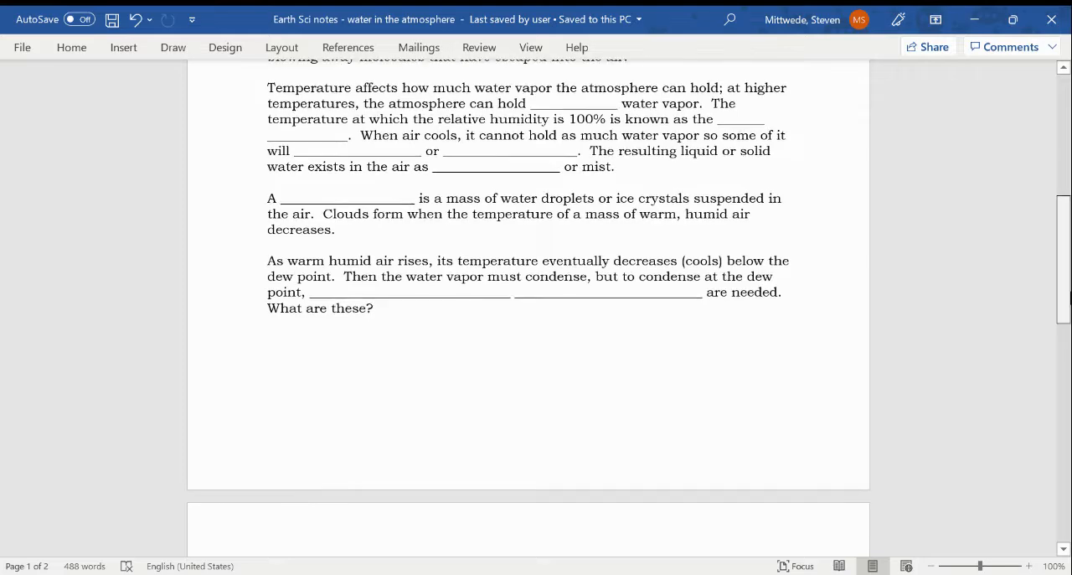
scroll("down", 3)
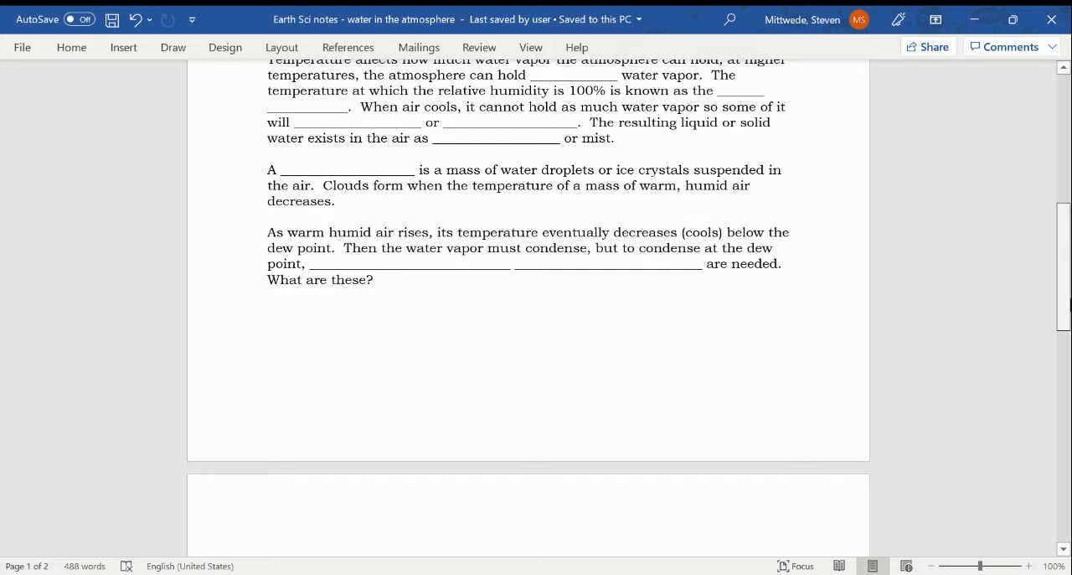
scroll("down", 3)
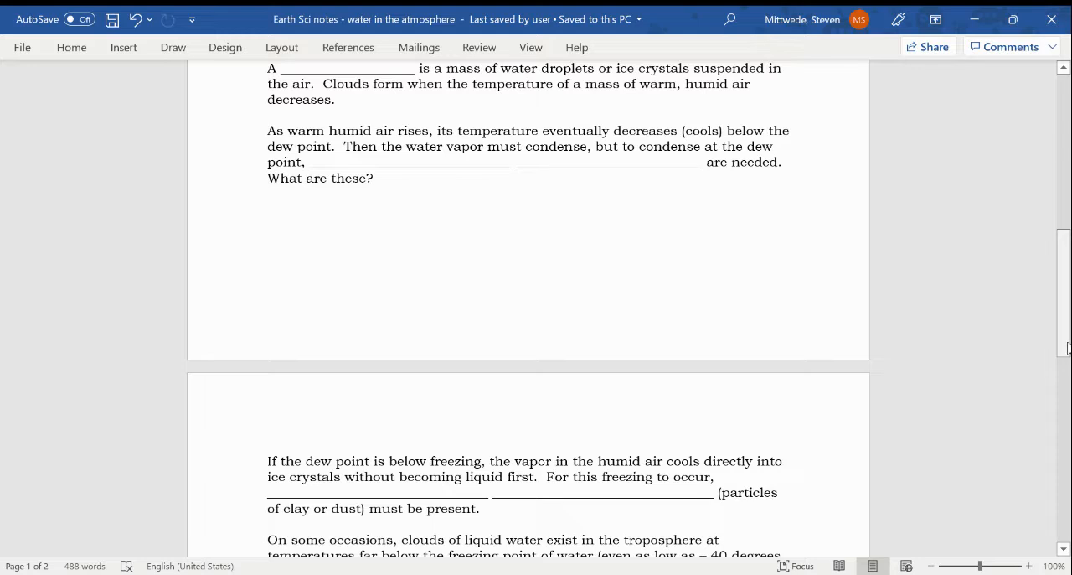
mouse_move(1065, 348)
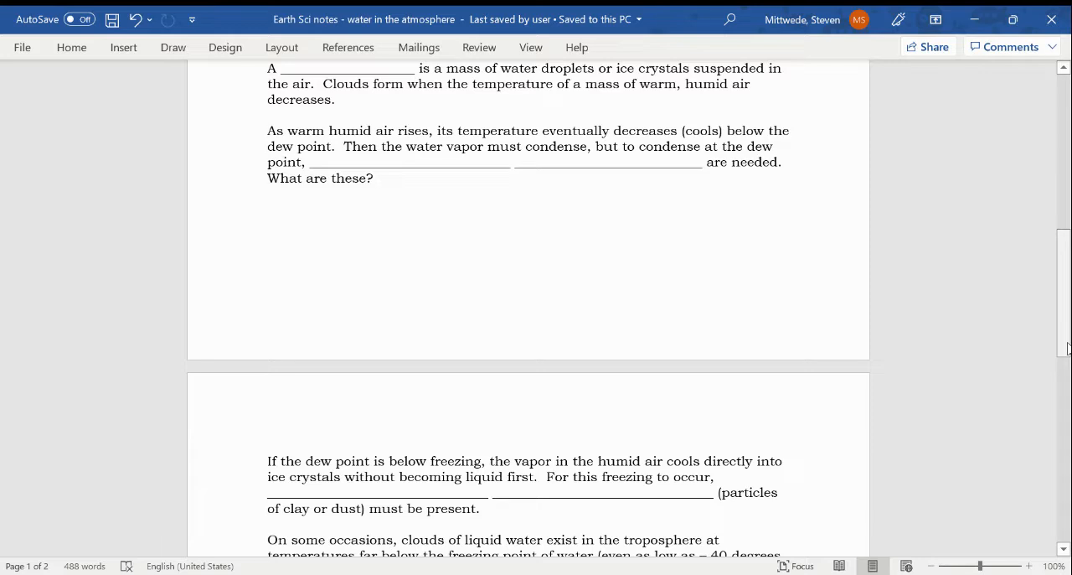
scroll("down", 3)
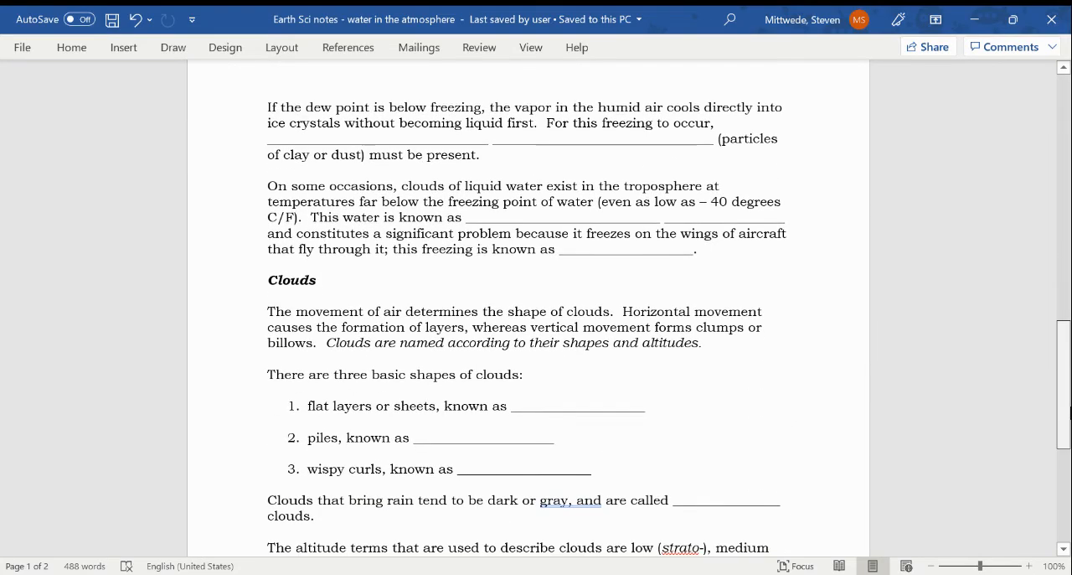
scroll("down", 3)
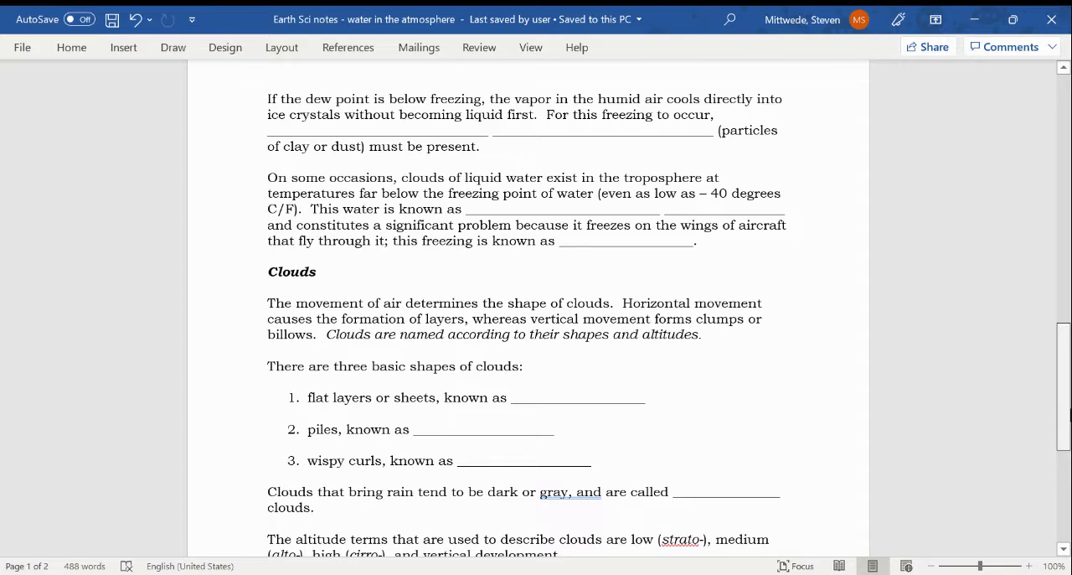
scroll("down", 3)
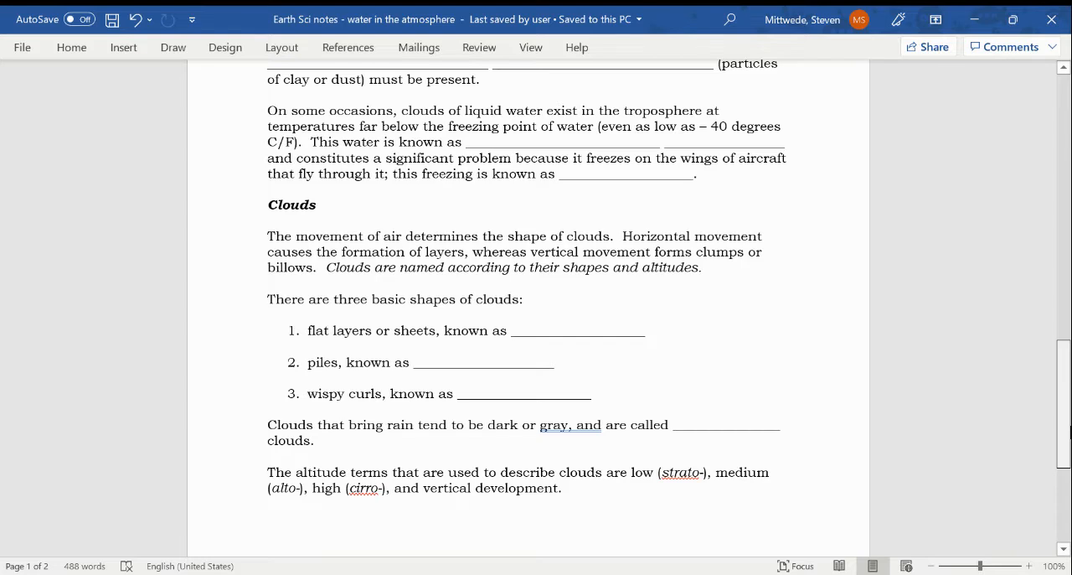
scroll("down", 3)
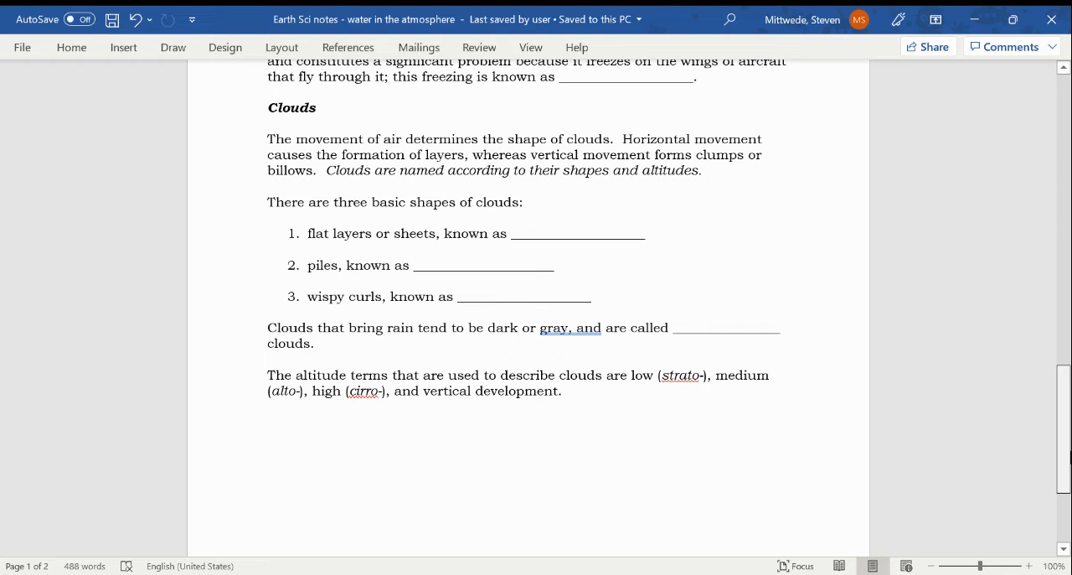
scroll("down", 3)
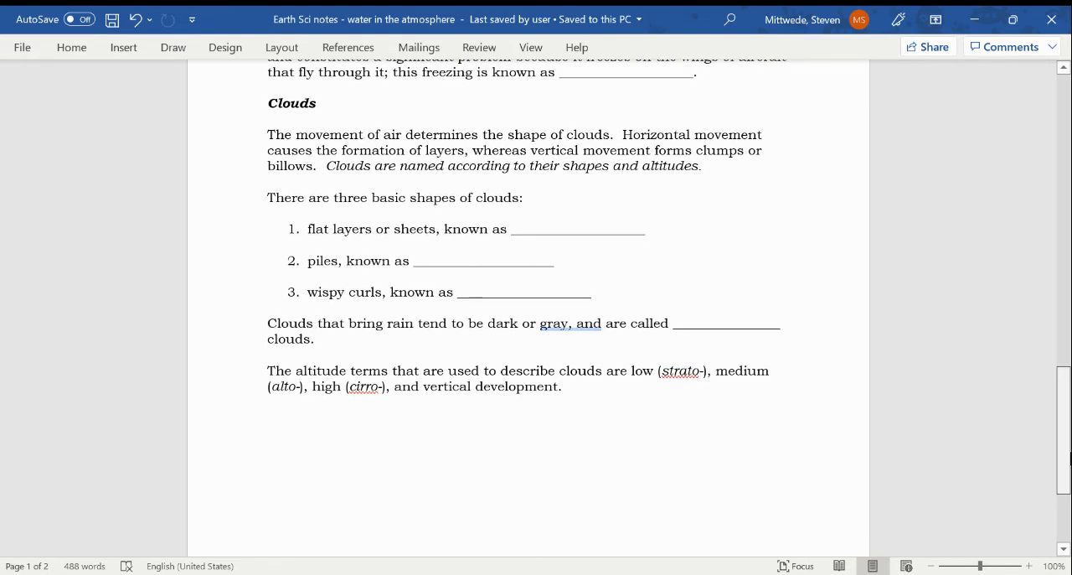
scroll("down", 3)
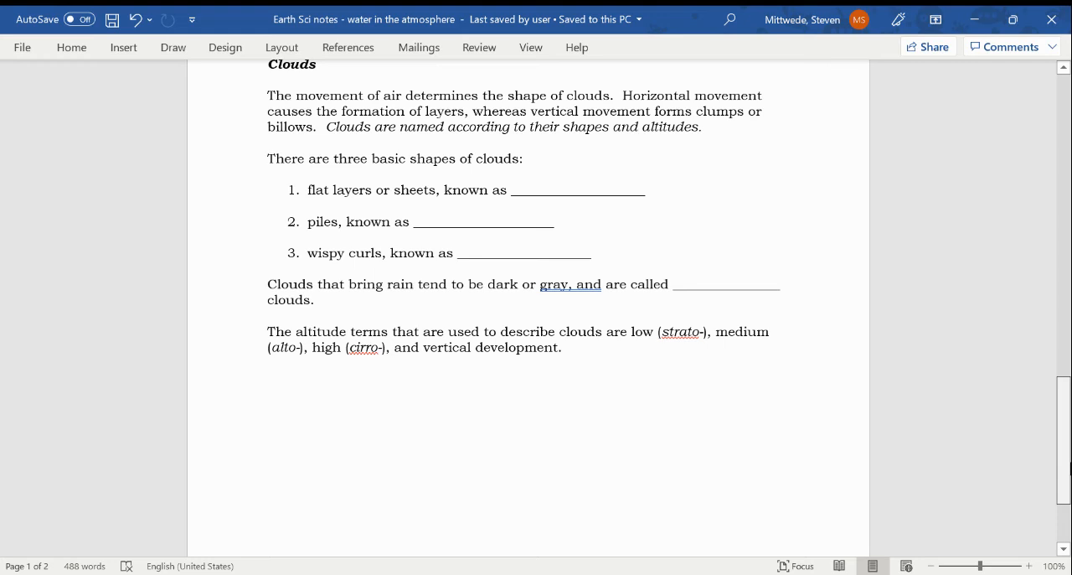
scroll("down", 3)
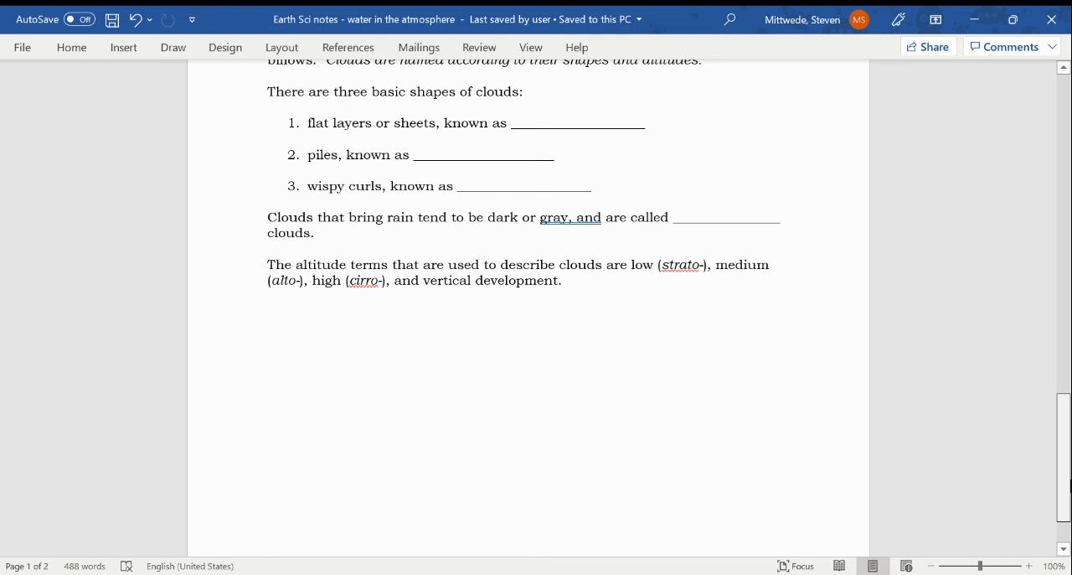
scroll("down", 3)
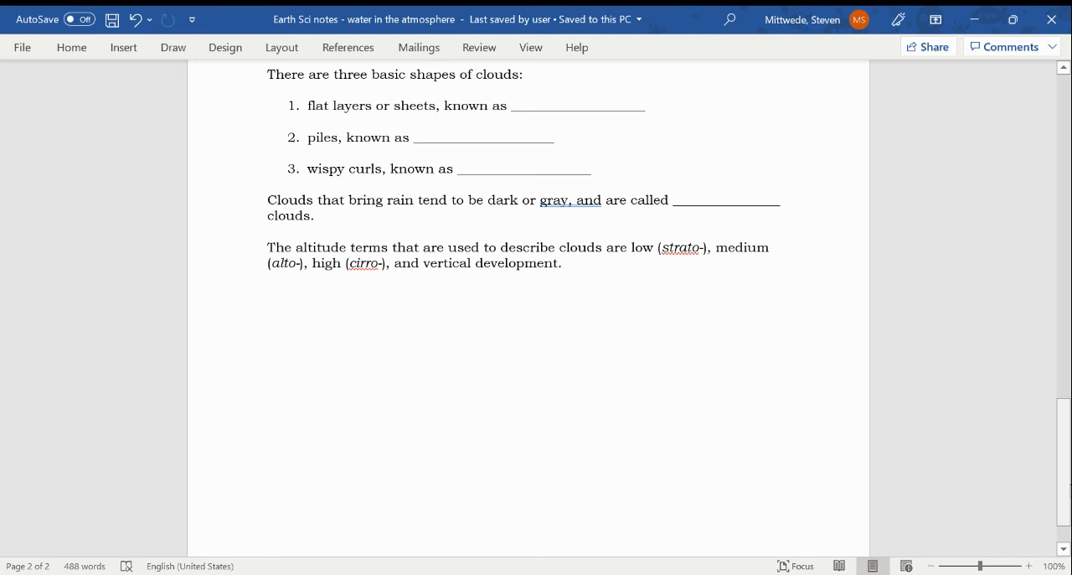
mouse_move(1064, 466)
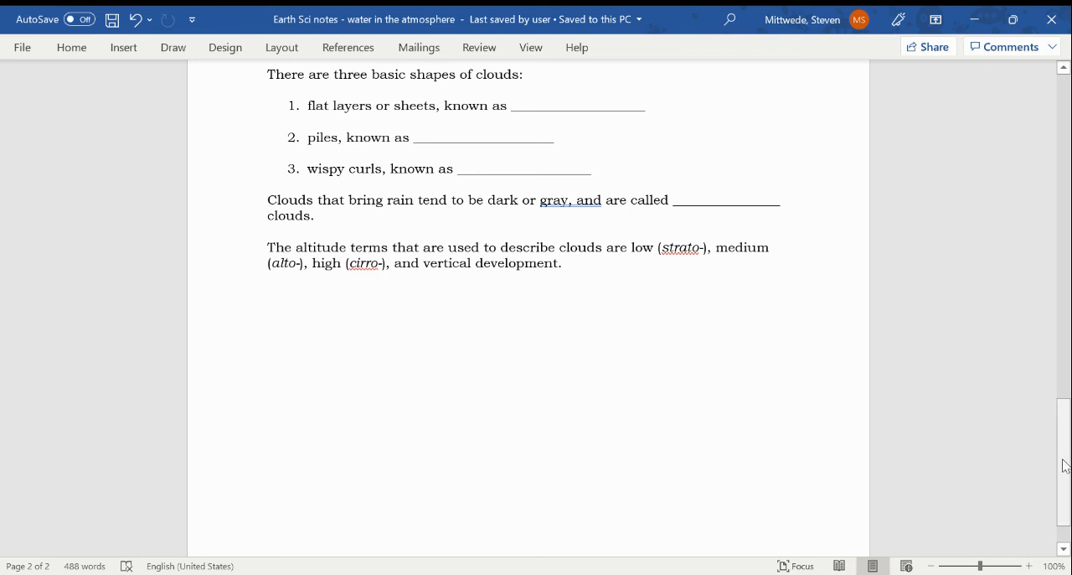
mouse_move(868, 424)
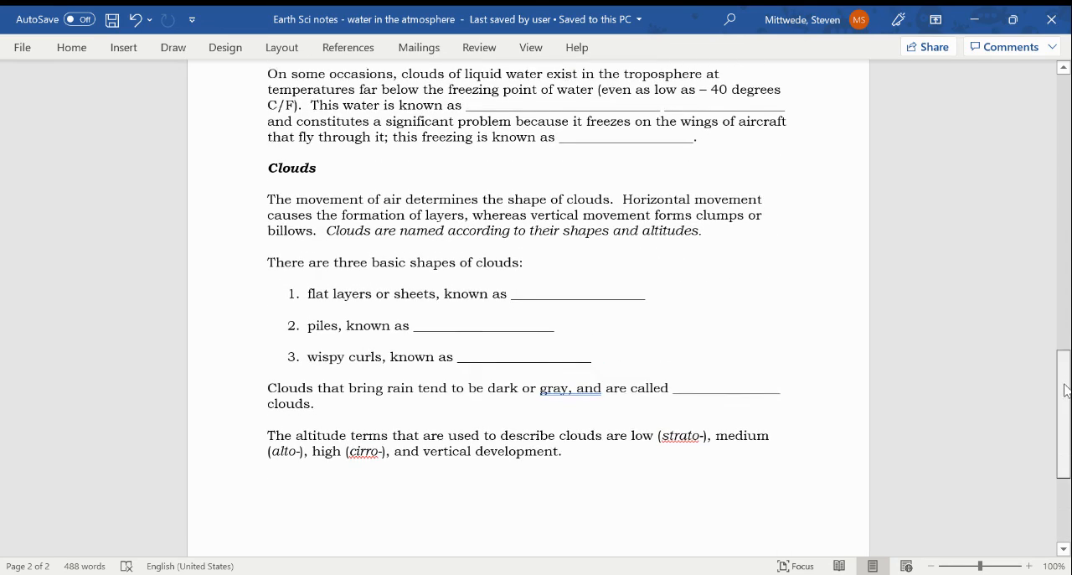
scroll("down", 3)
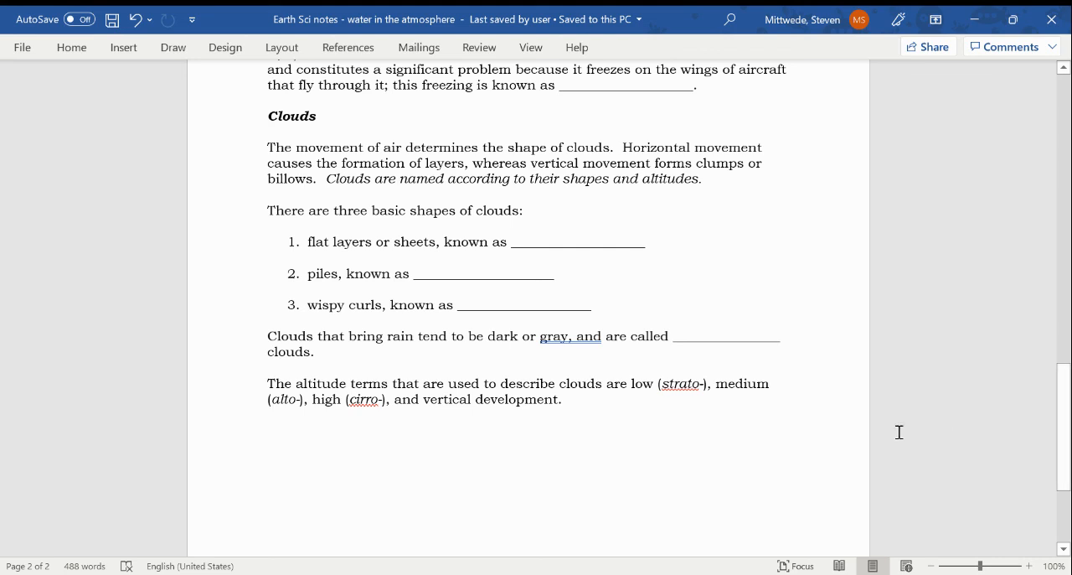
mouse_move(714, 496)
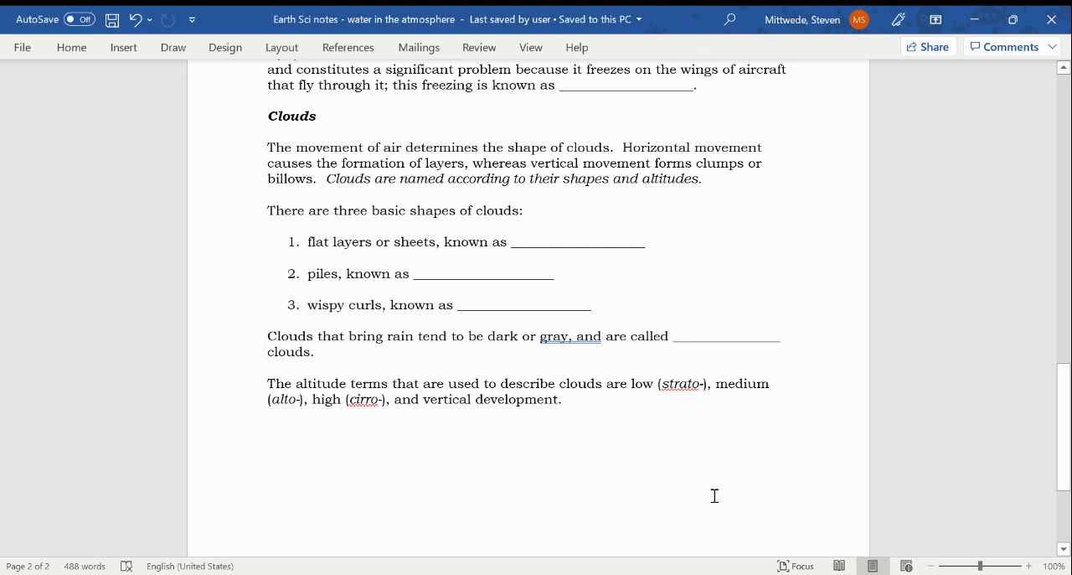